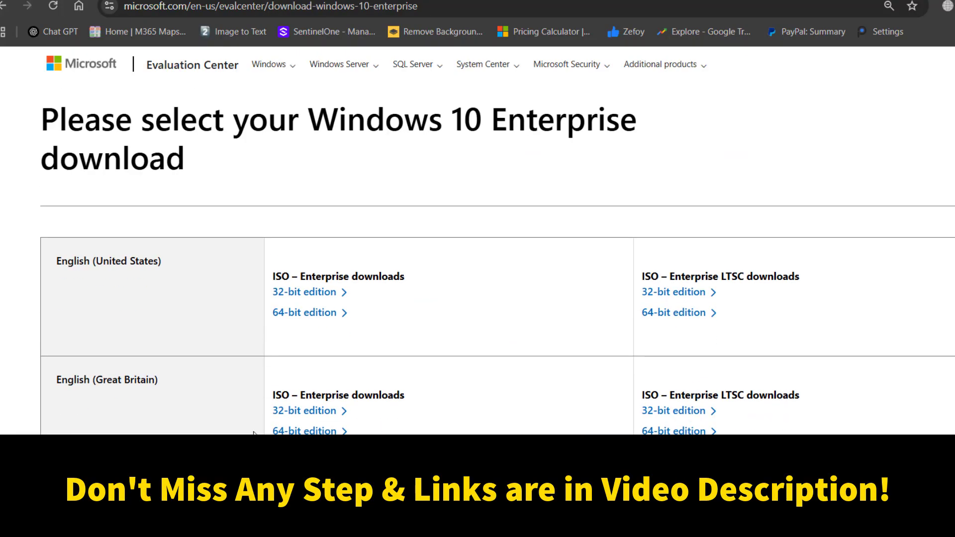
# Enter first and last name, email and company name, and choose a Country/Region.
pyautogui.click(674, 313)
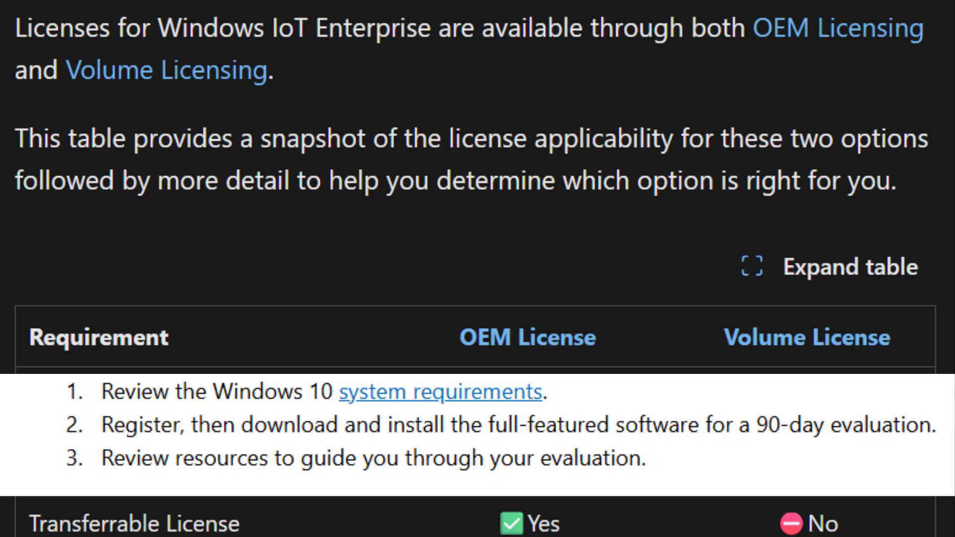
pyautogui.click(440, 392)
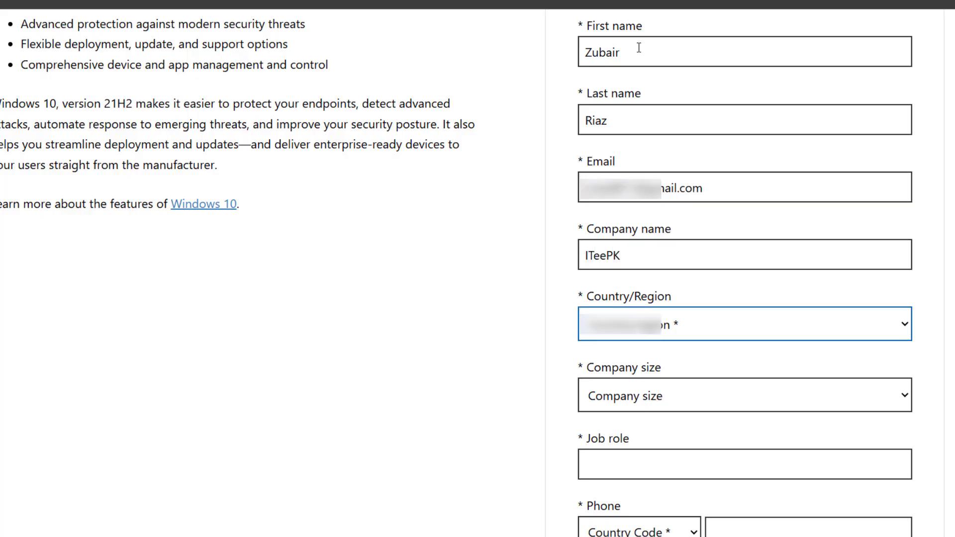
# Enter the job role 'IT D', complete the remaining fields and consent boxes, and submit with Download now.
pyautogui.write('IT D')
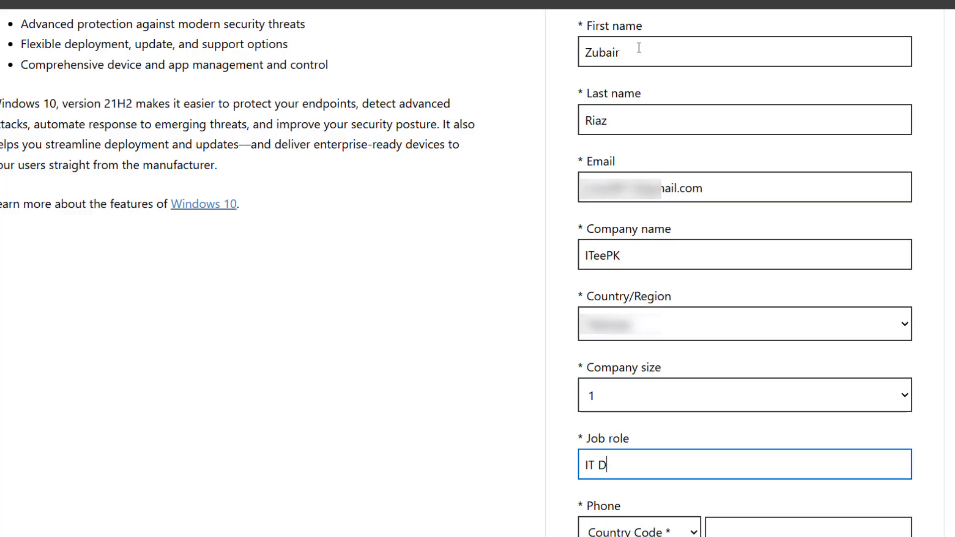
pyautogui.scroll(-3)
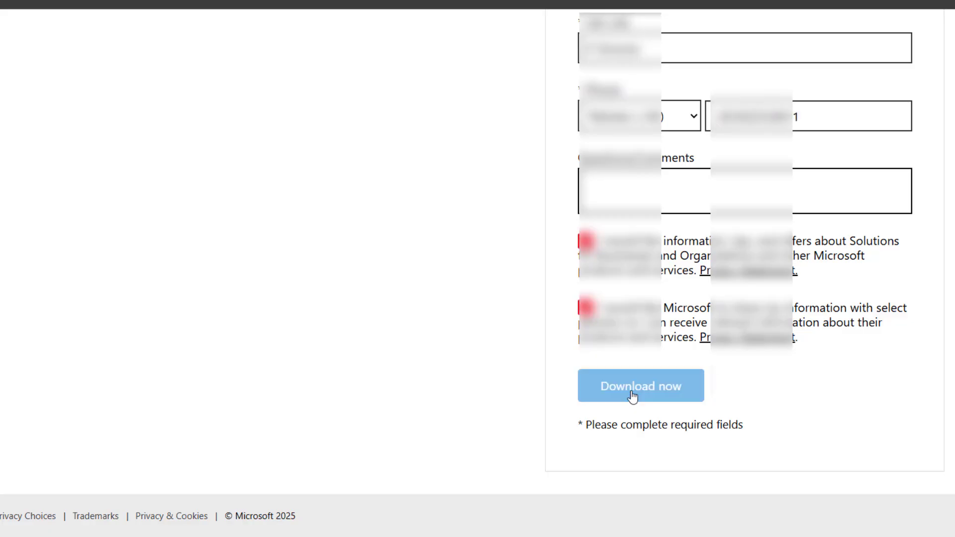
pyautogui.click(640, 386)
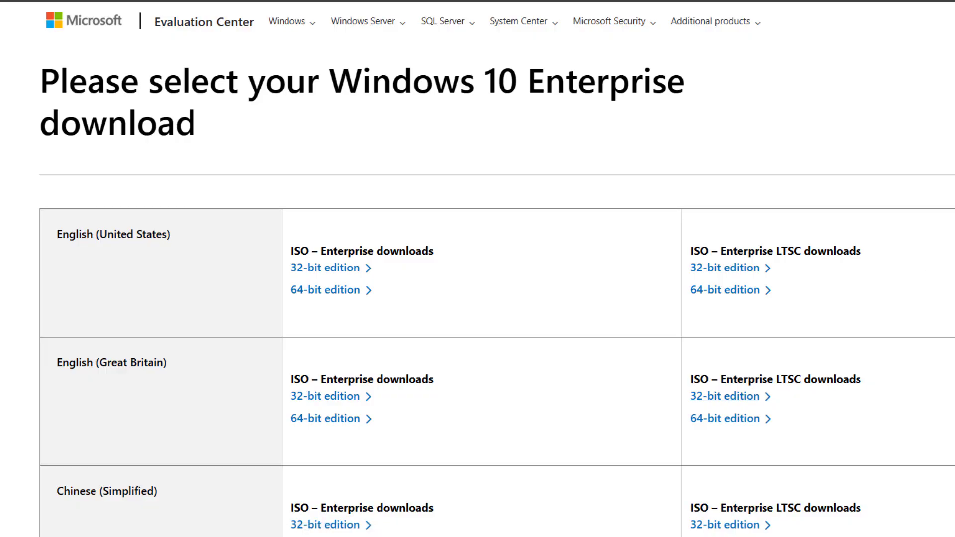
# Start the English (United States) 64-bit ISO – Enterprise LTSC download.
pyautogui.scroll(-3)
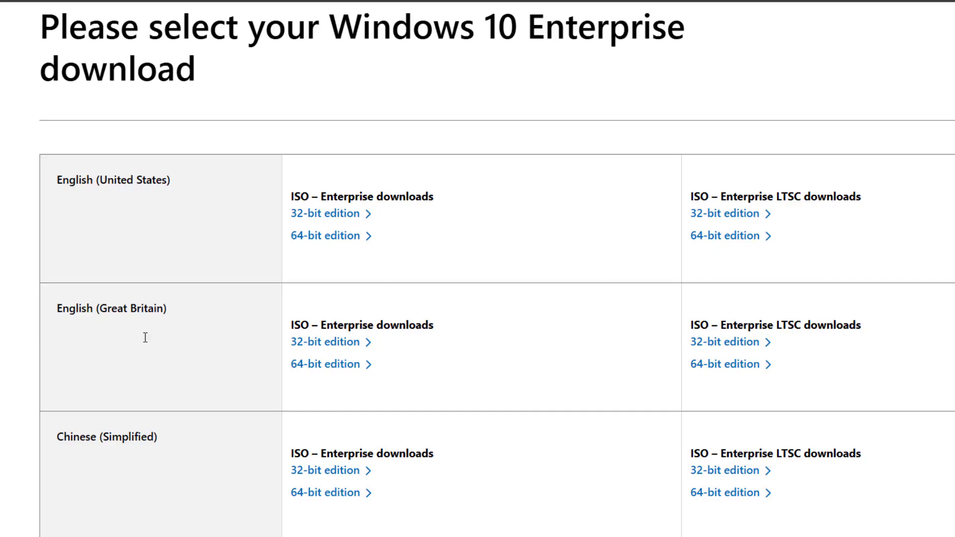
pyautogui.scroll(-3)
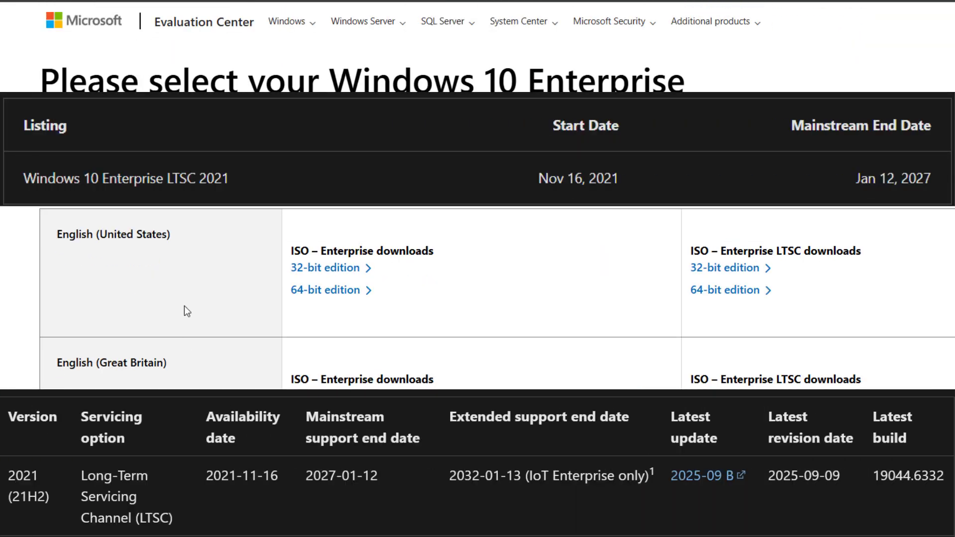
pyautogui.moveTo(378, 248)
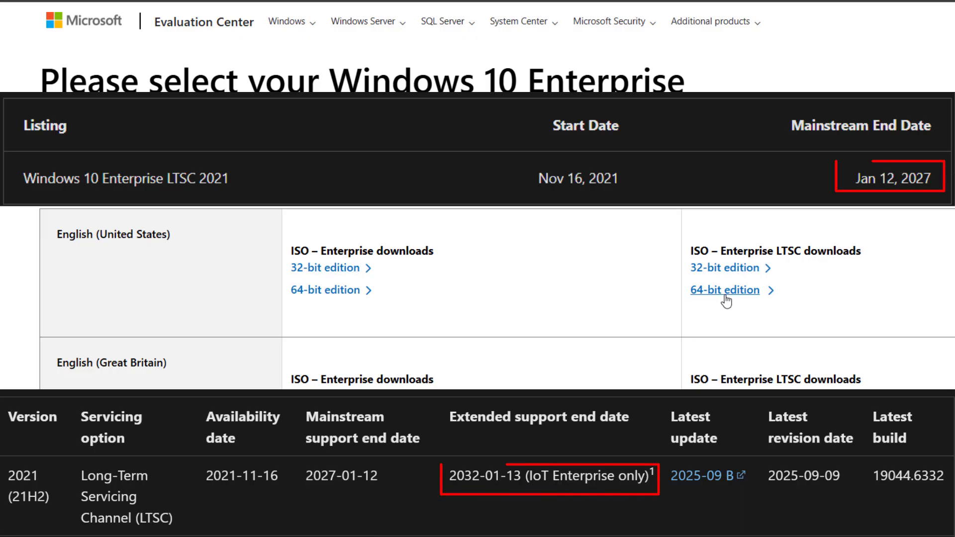
pyautogui.click(726, 290)
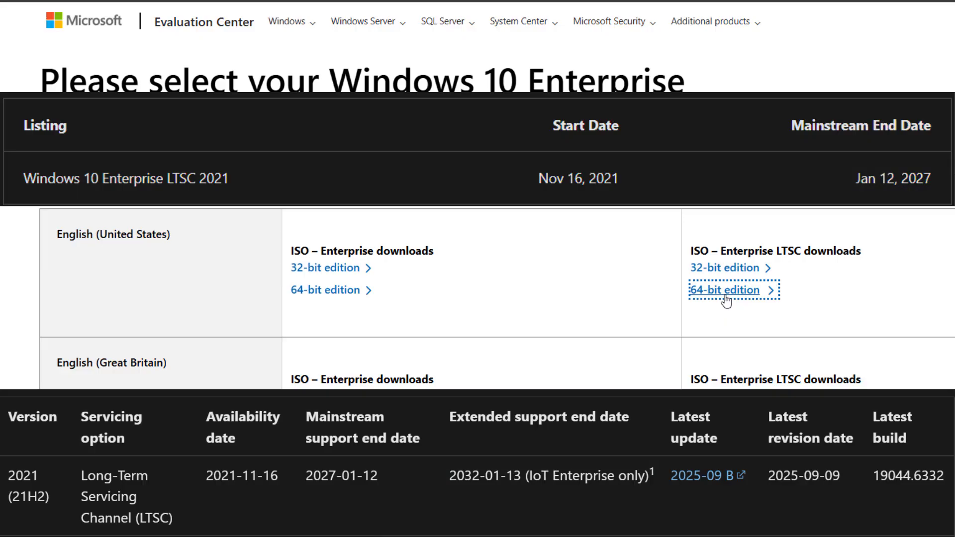
pyautogui.click(725, 289)
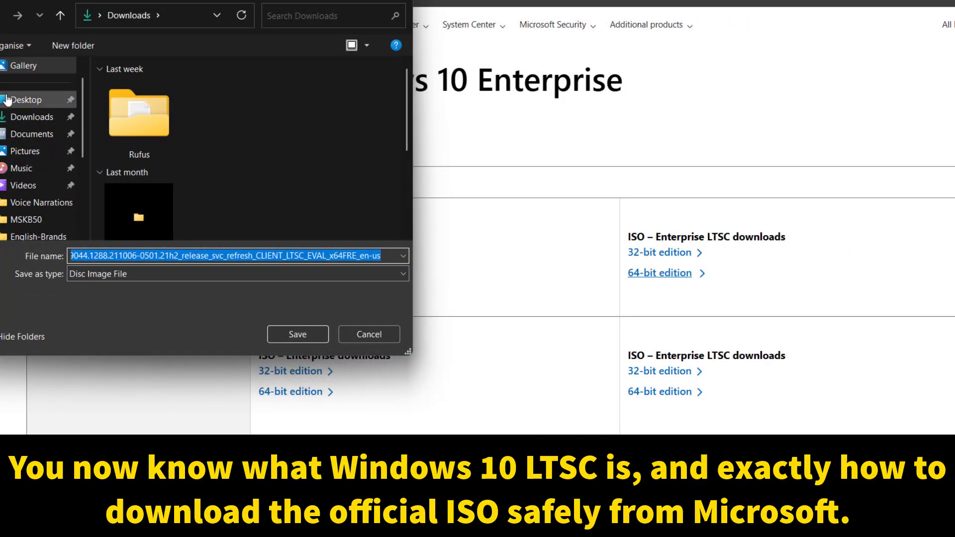
# Save the ISO into a new folder on the Desktop and check the 4.6 GB download's progress.
pyautogui.click(25, 99)
pyautogui.write('windows10ltsc2021')
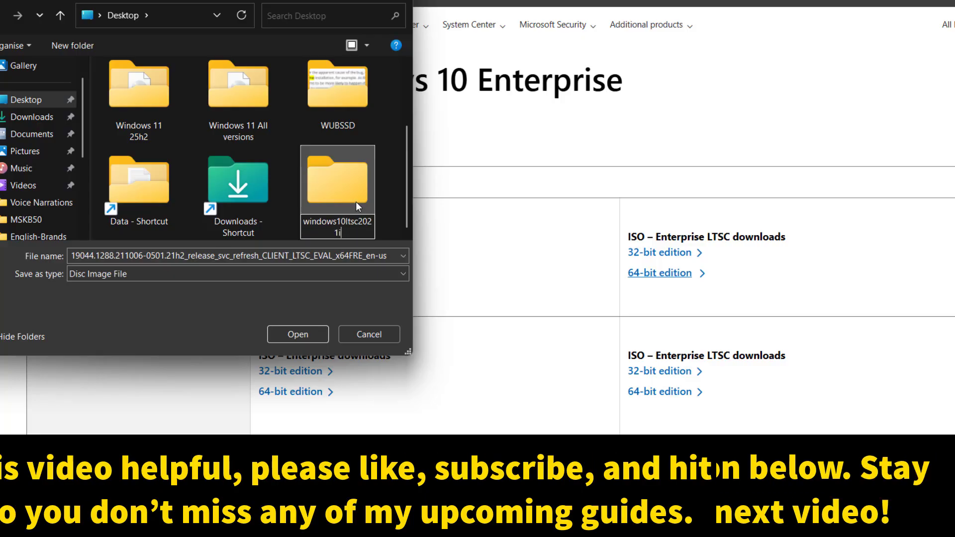
pyautogui.doubleClick(337, 180)
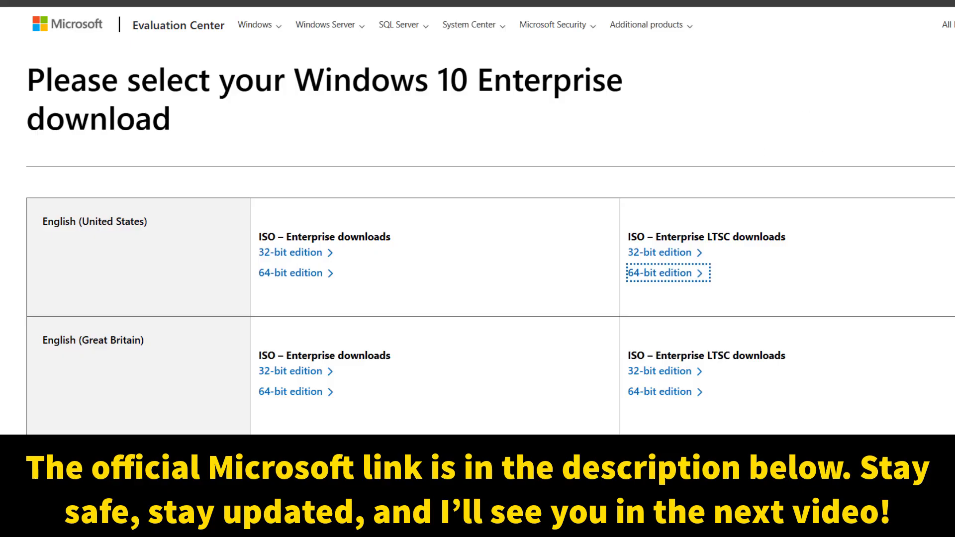
pyautogui.click(664, 273)
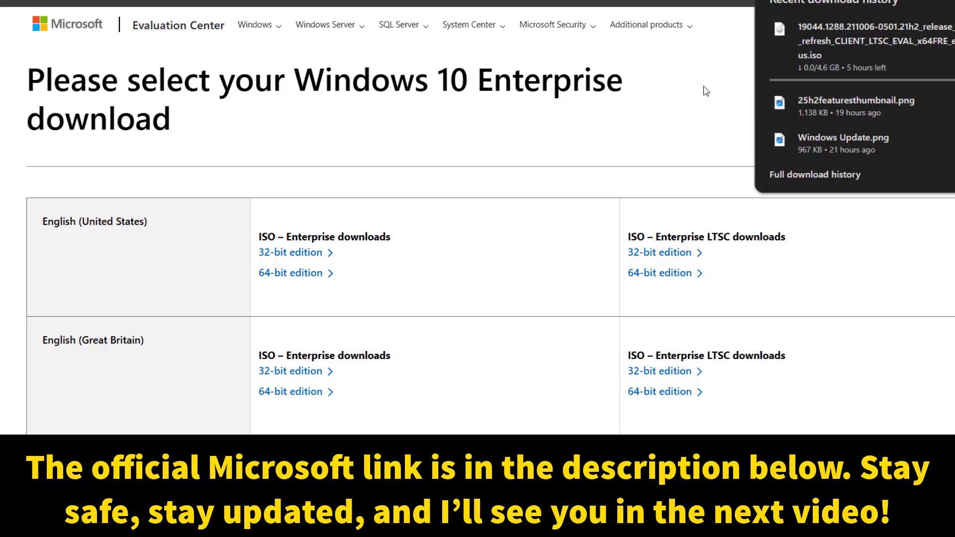